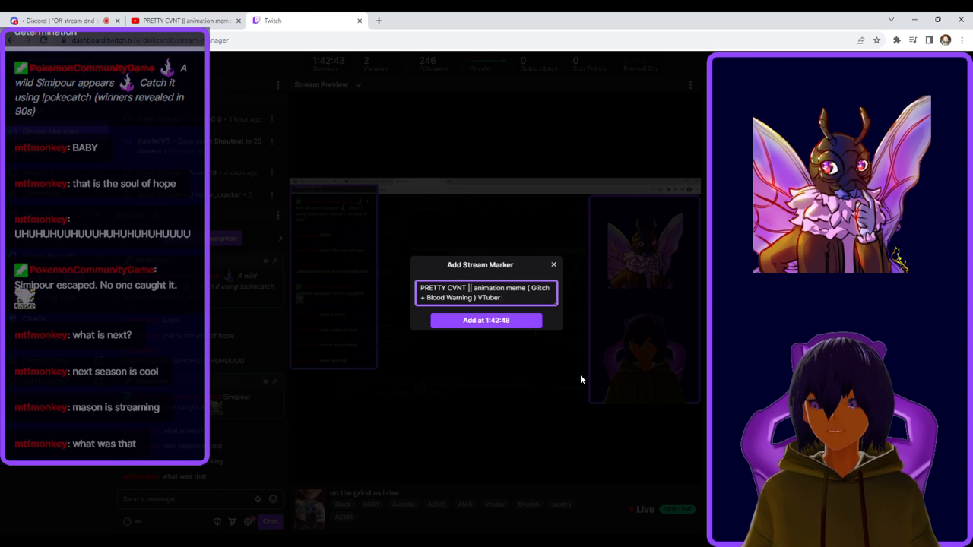
Add a stream marker described as the meme title plus 'Reaction' at 1:42:56.
{"action": "type", "text": "Reaction"}
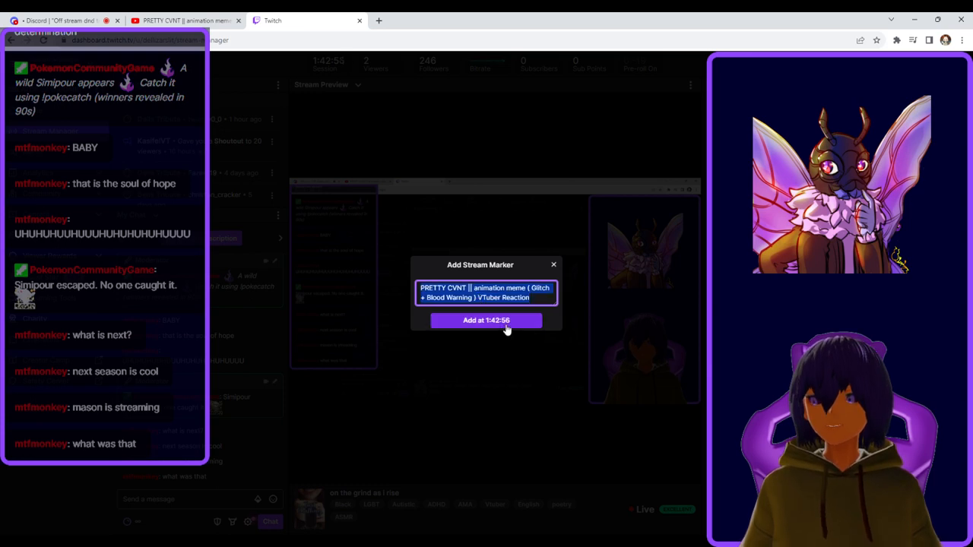
{"action": "left_click", "coordinate": [486, 320]}
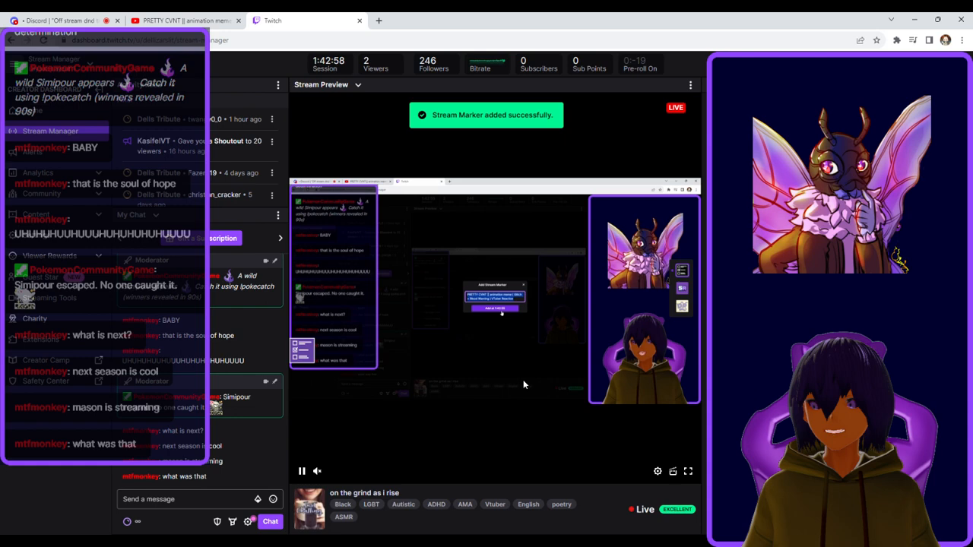
{"action": "left_click", "coordinate": [184, 21]}
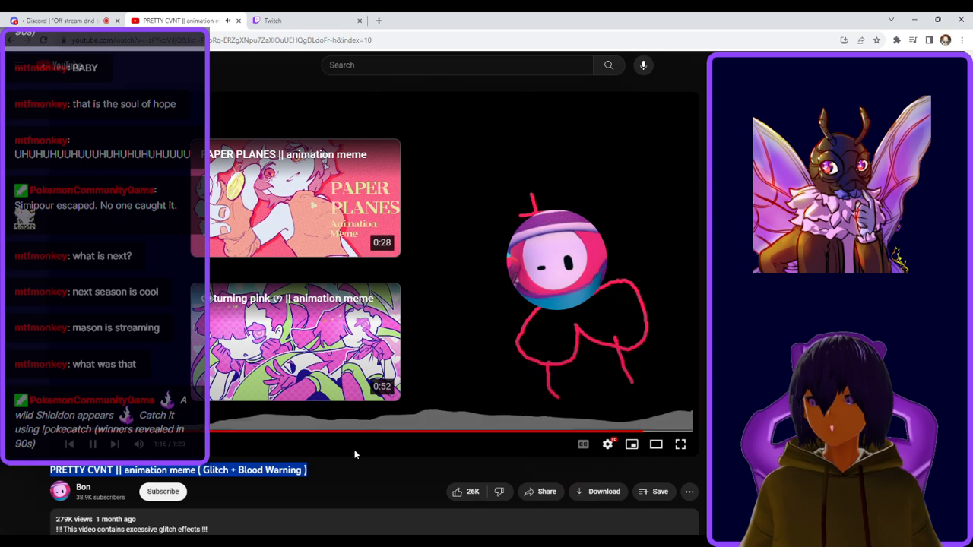
Subscribe to Bon, the channel behind the PRETTY CVNT animation meme.
{"action": "left_click", "coordinate": [163, 492]}
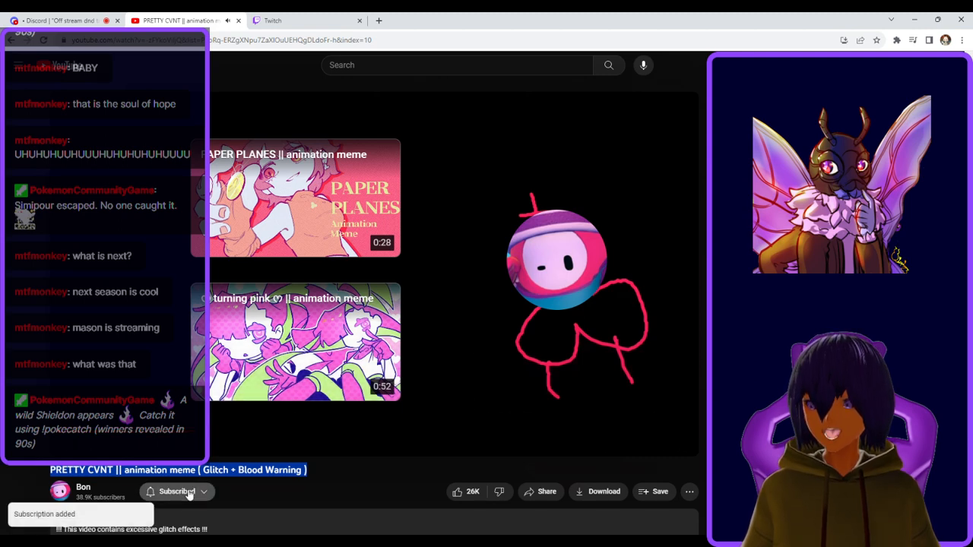